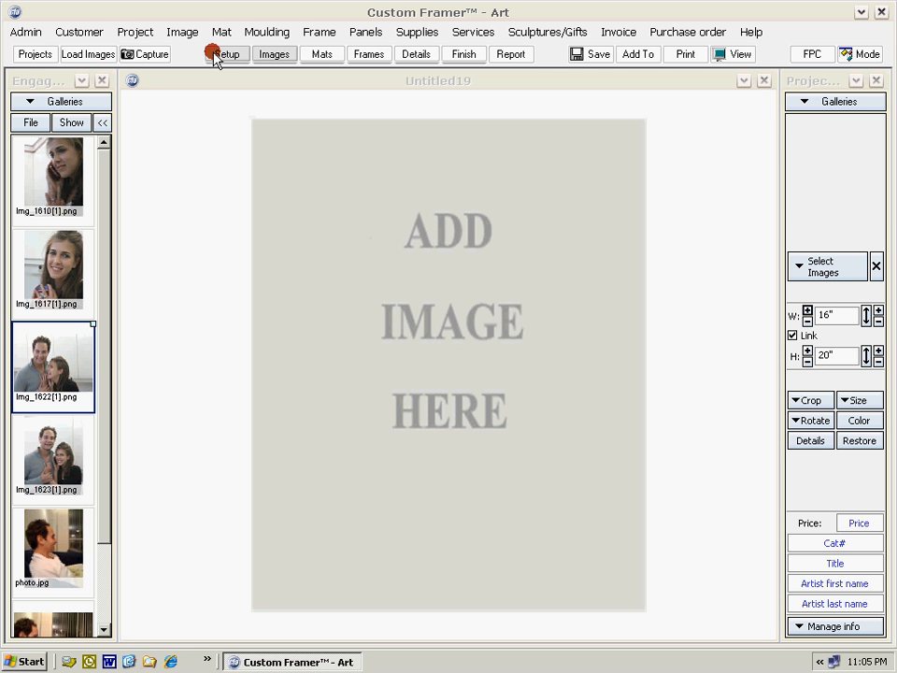
- Choose a Free style layout in Setup and raise the opening count to 3
{"action": "left_click", "coordinate": [226, 52]}
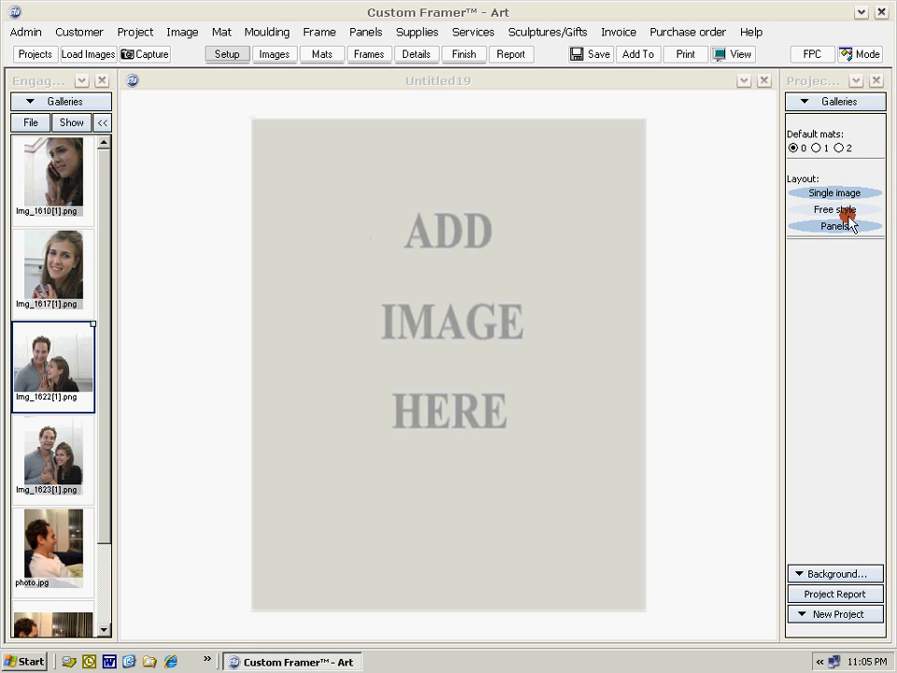
{"action": "left_click", "coordinate": [834, 210]}
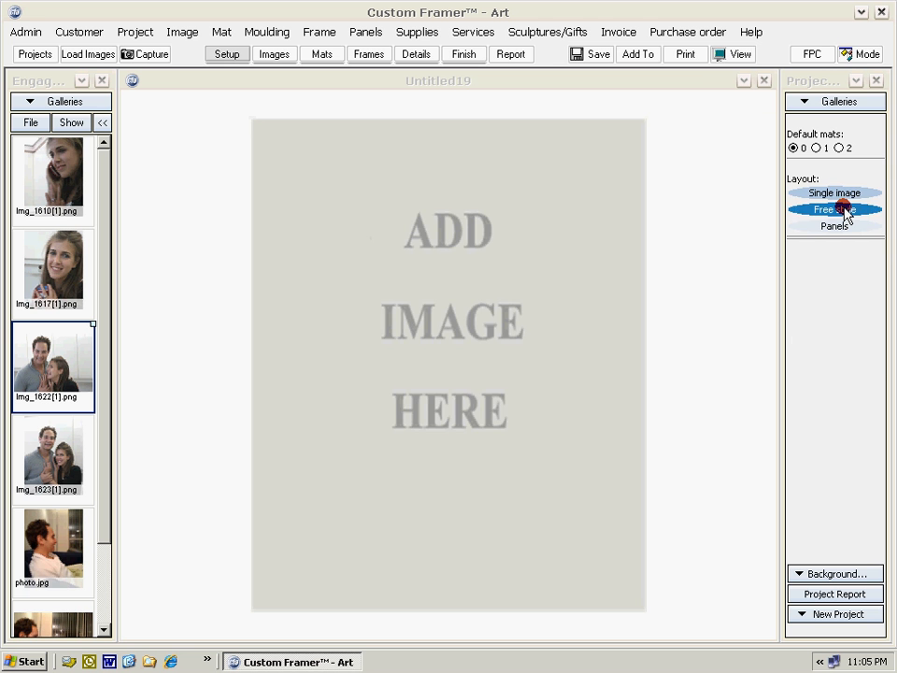
{"action": "left_click", "coordinate": [834, 209]}
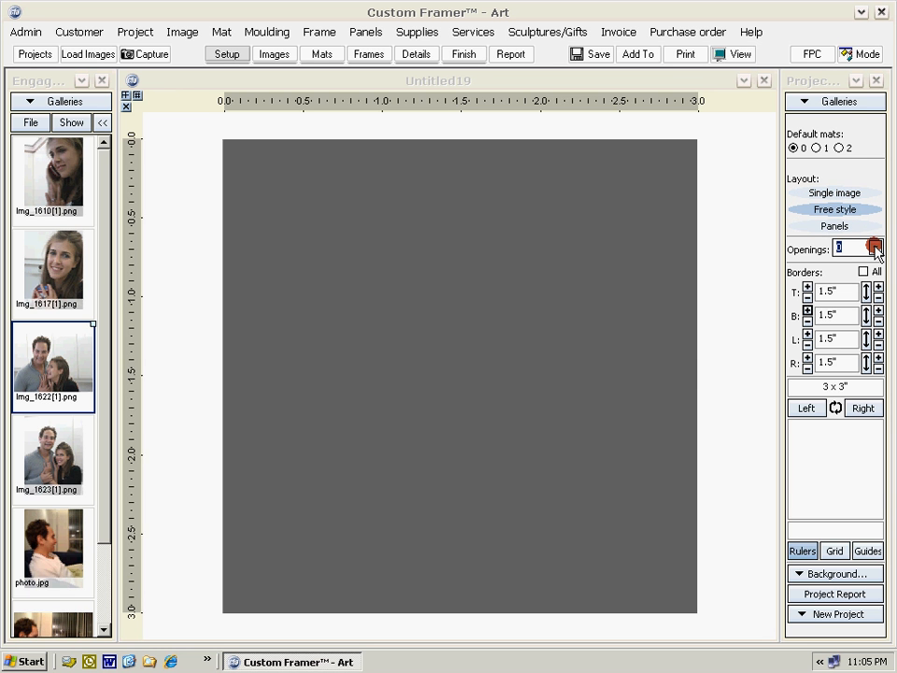
{"action": "left_click", "coordinate": [874, 247]}
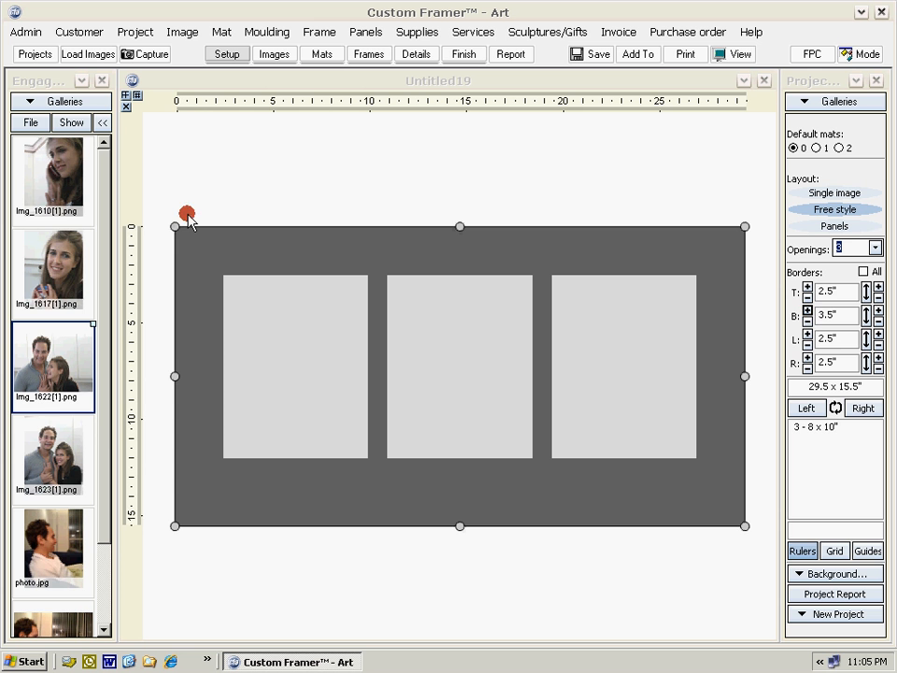
- Drop the woman's portrait and couple photo into openings, then move the portrait to the top right
{"action": "left_click_drag", "start_coordinate": [52, 271], "coordinate": [643, 397]}
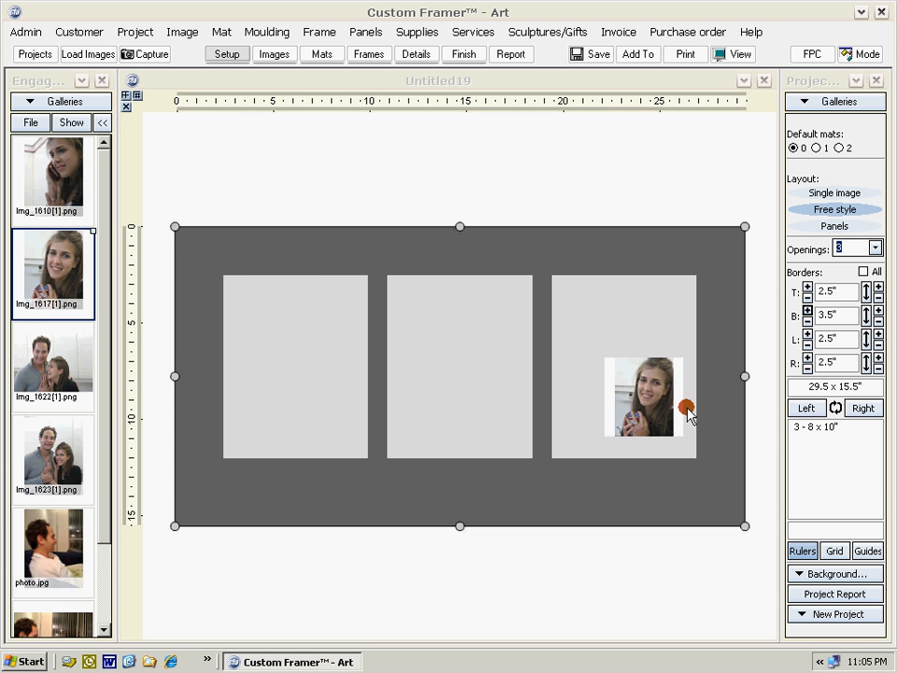
{"action": "left_click", "coordinate": [273, 52]}
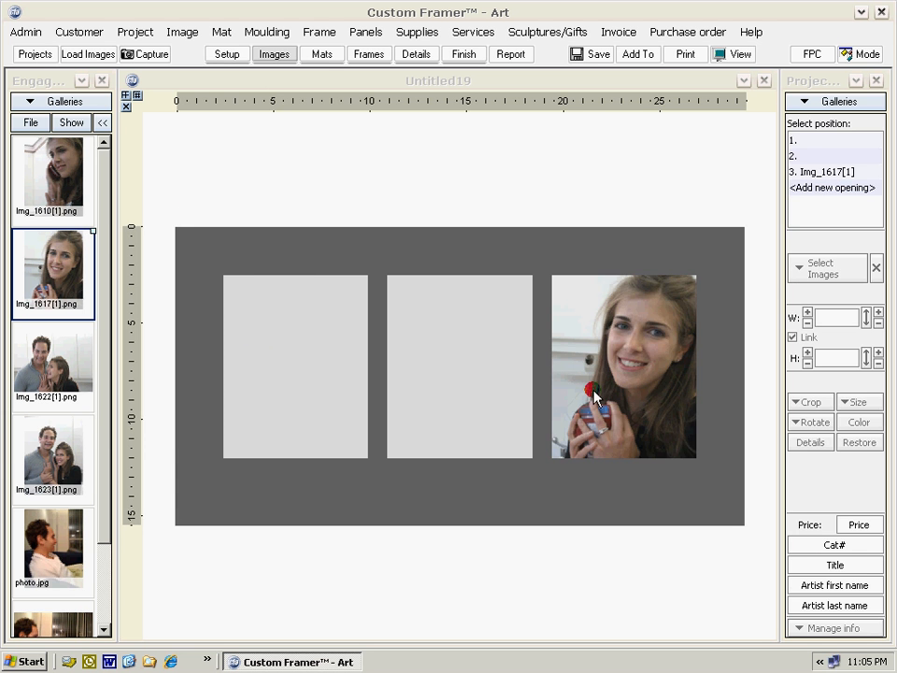
{"action": "mouse_move", "coordinate": [71, 467]}
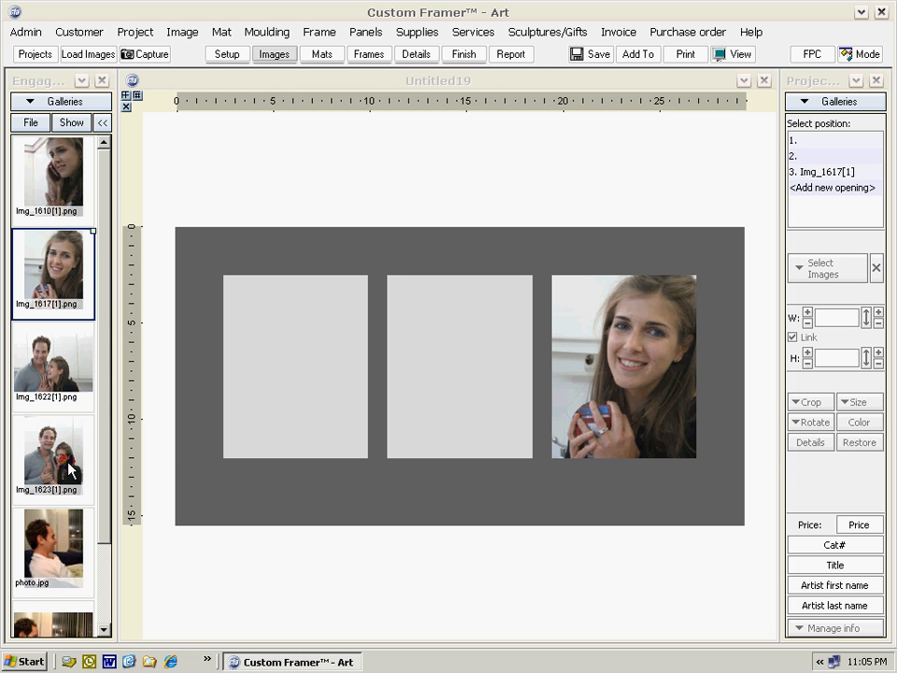
{"action": "left_click_drag", "start_coordinate": [52, 458], "coordinate": [325, 382]}
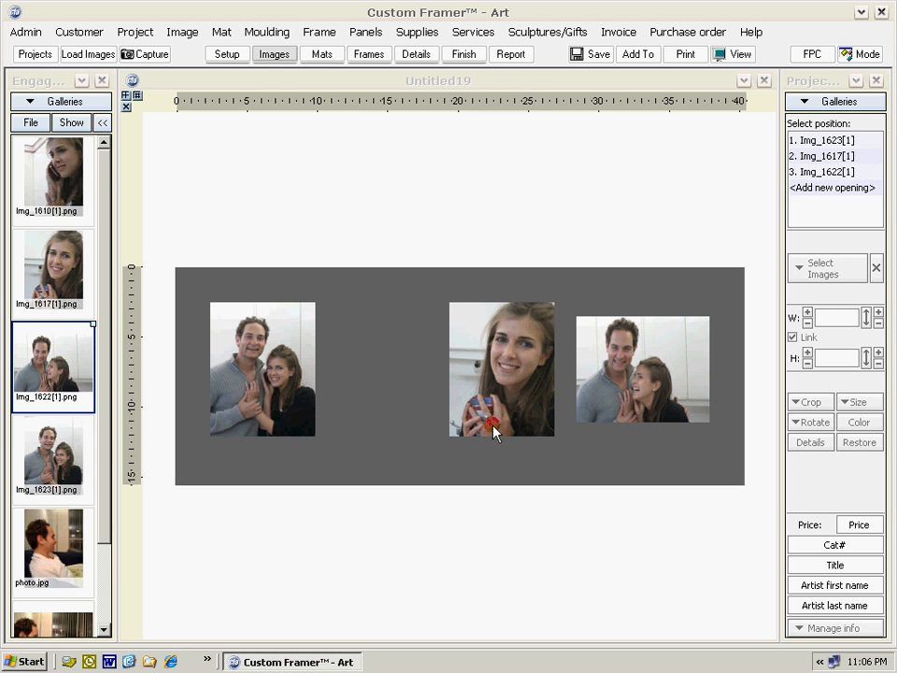
{"action": "mouse_move", "coordinate": [496, 396]}
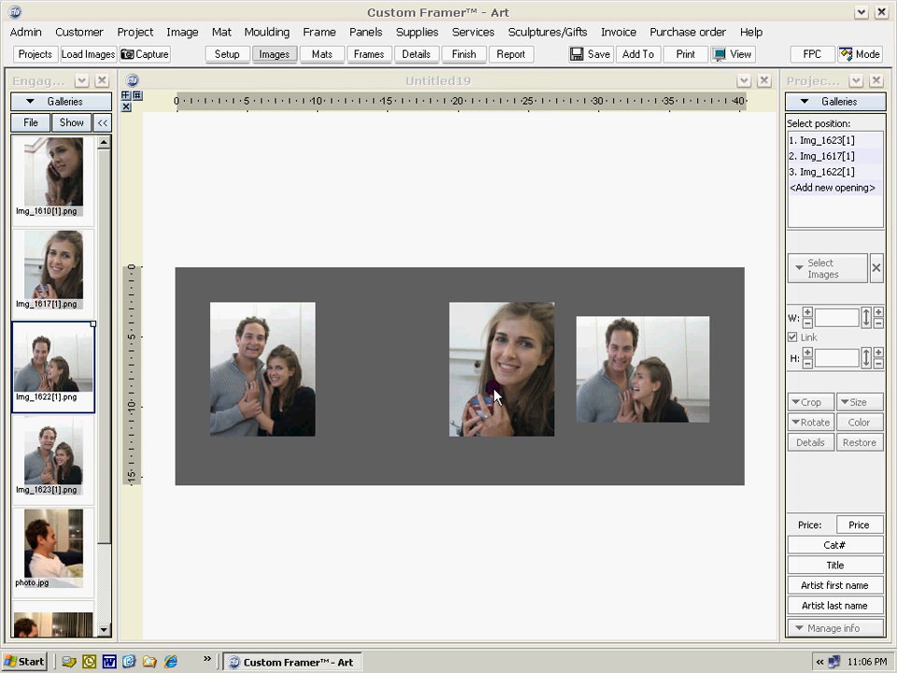
{"action": "mouse_move", "coordinate": [288, 397]}
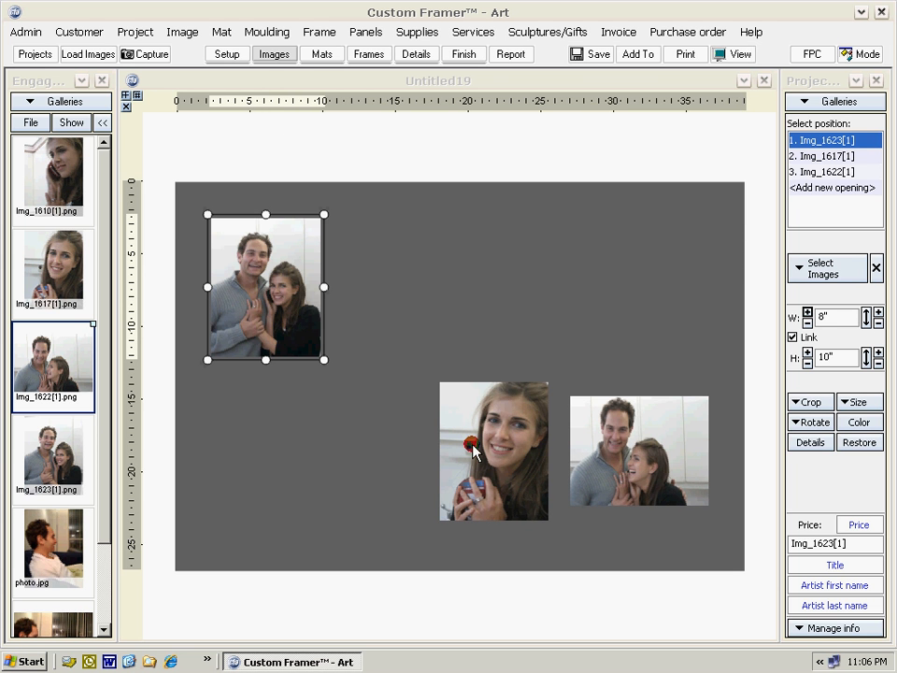
{"action": "left_click", "coordinate": [493, 450]}
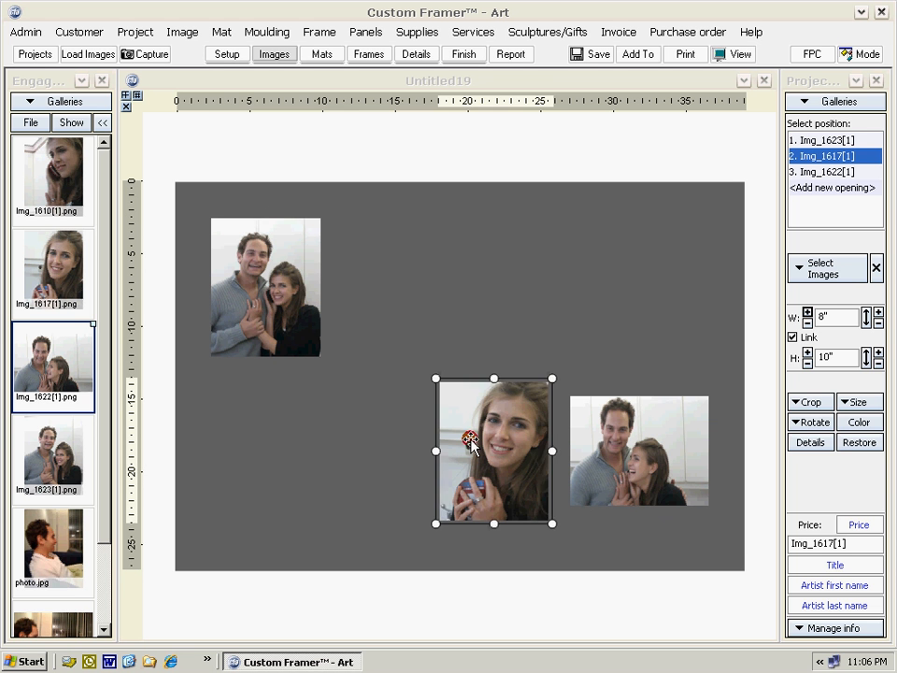
{"action": "left_click_drag", "start_coordinate": [494, 450], "coordinate": [400, 296]}
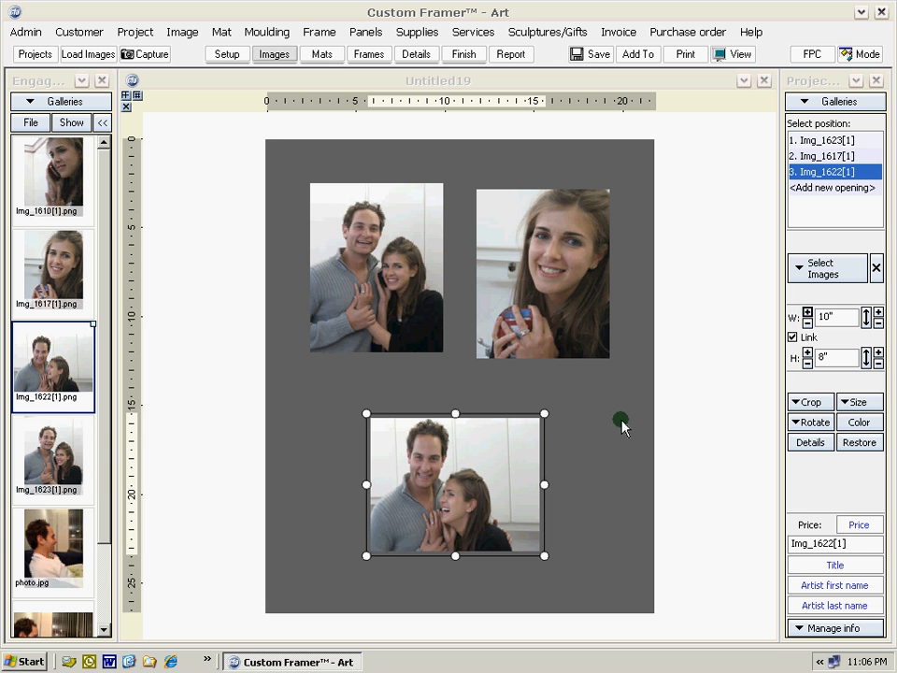
{"action": "mouse_move", "coordinate": [796, 258]}
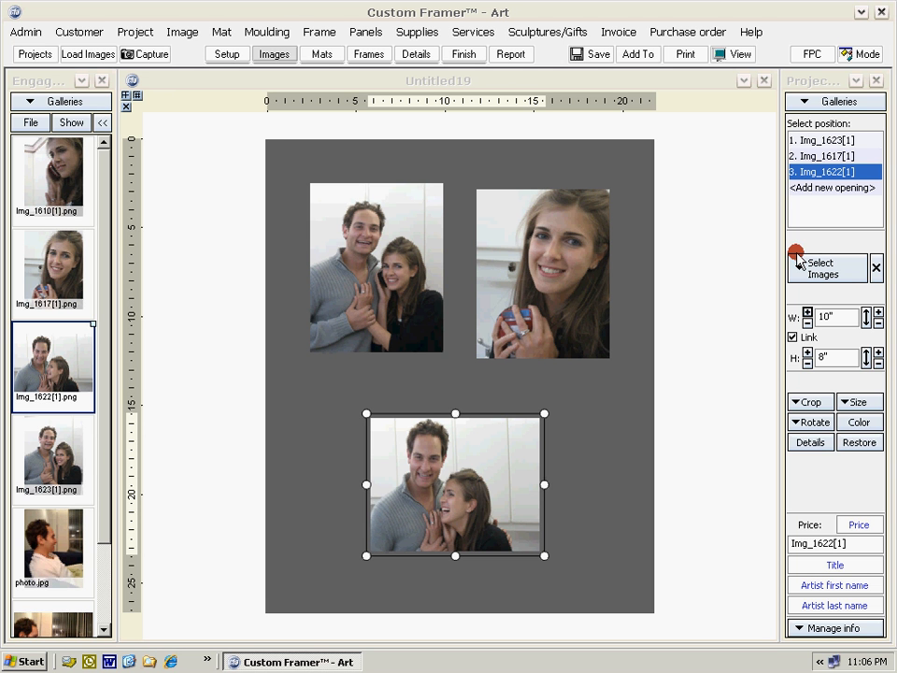
{"action": "mouse_move", "coordinate": [415, 281]}
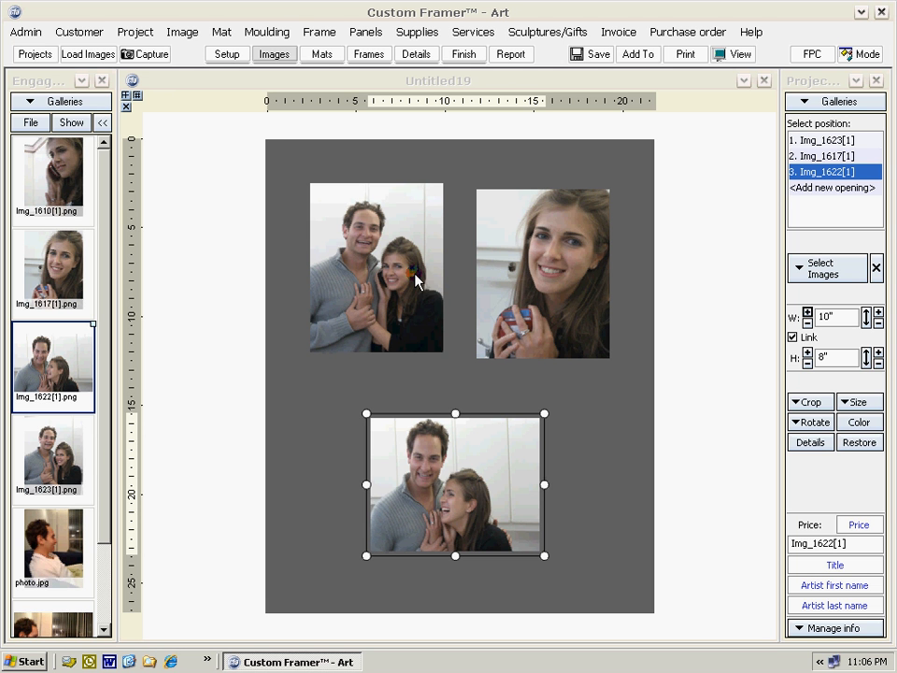
- Narrow the top photo to 6" wide and widen the bottom couple photo to 12"
{"action": "left_click", "coordinate": [377, 269]}
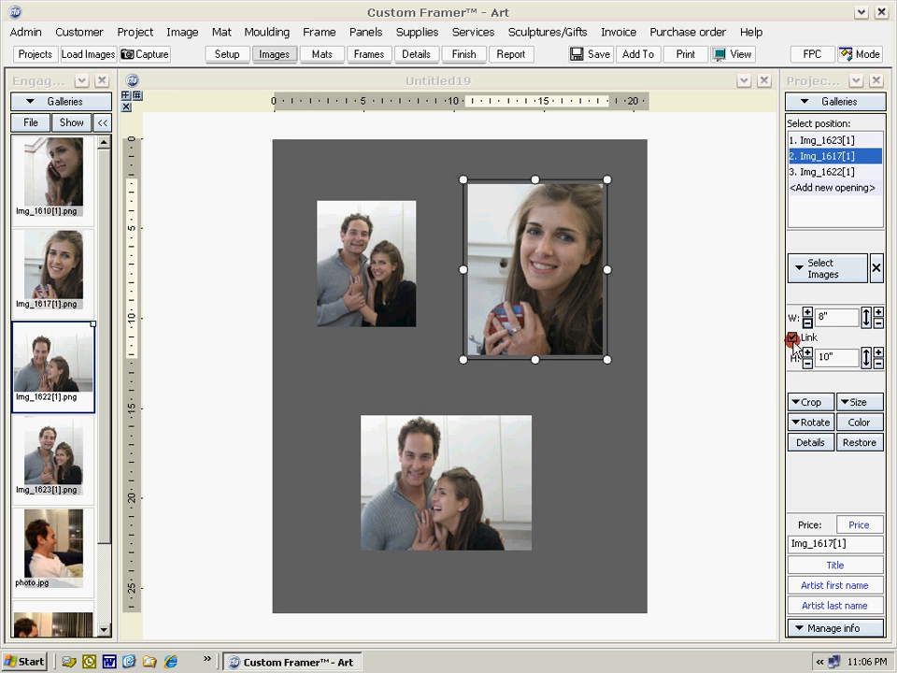
{"action": "left_click", "coordinate": [807, 322]}
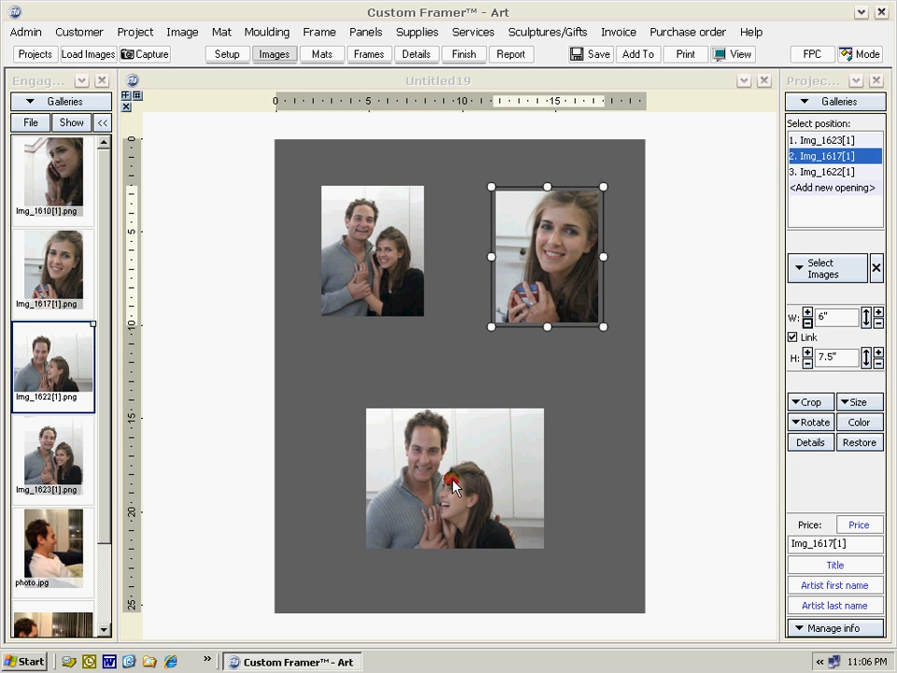
{"action": "left_click", "coordinate": [456, 478]}
{"action": "type", "text": "12"}
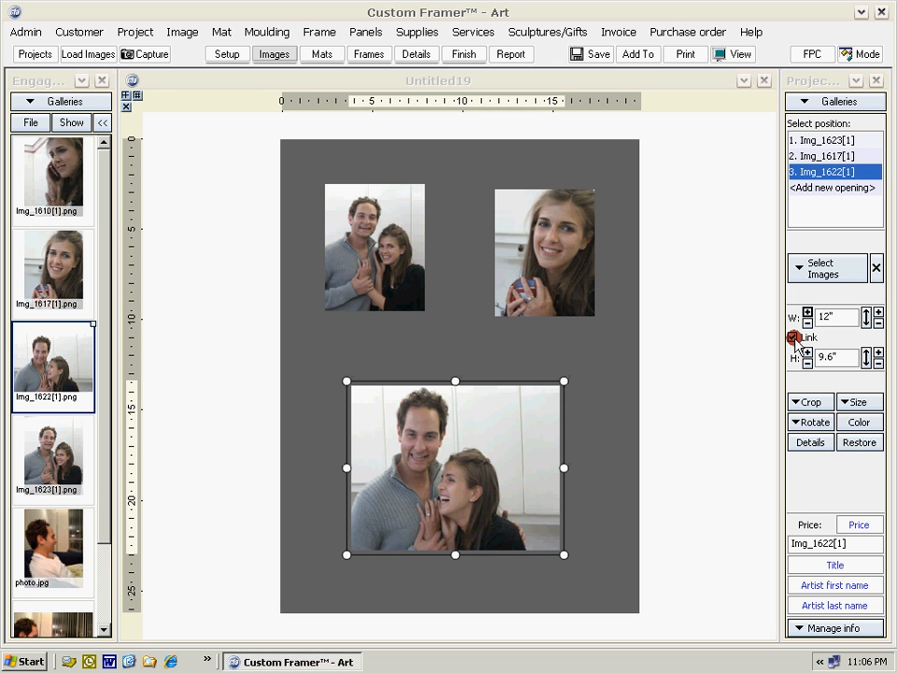
{"action": "left_click", "coordinate": [792, 336]}
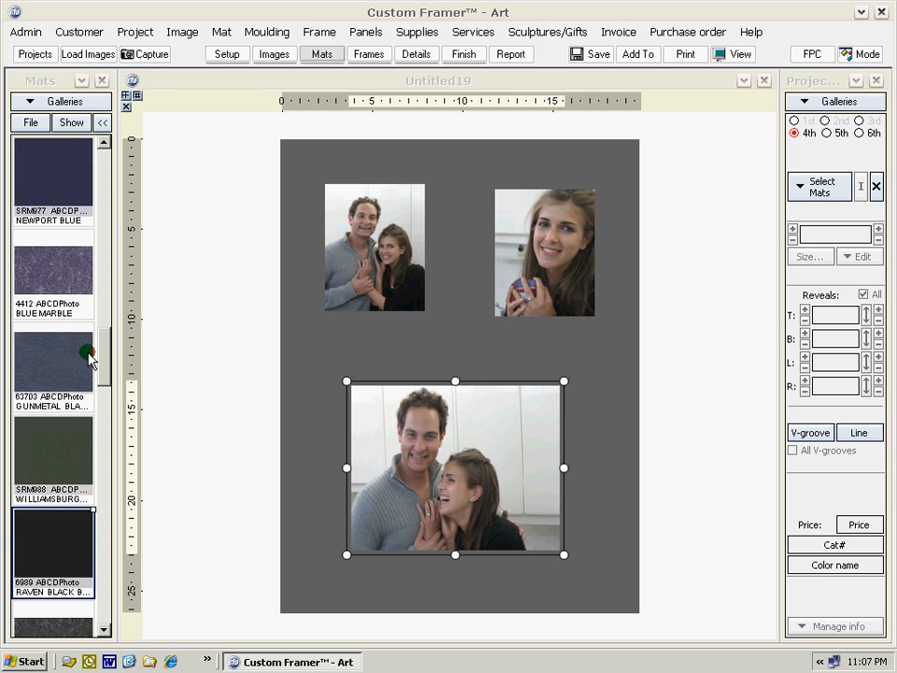
- Apply an Ivory top mat and add a second Raven Black mat with 0.25" reveals
{"action": "left_click", "coordinate": [796, 133]}
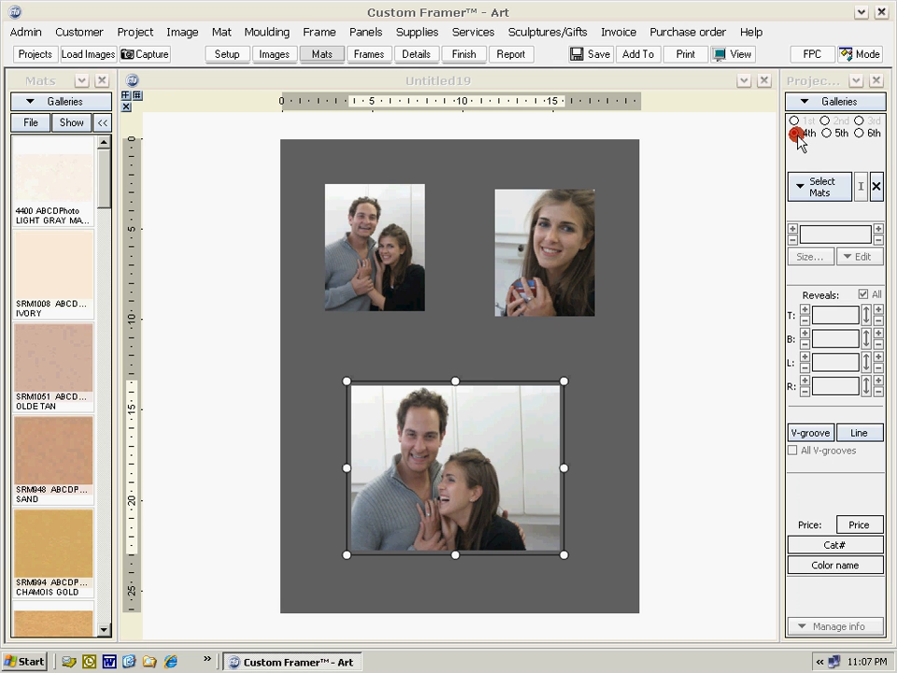
{"action": "left_click", "coordinate": [794, 132]}
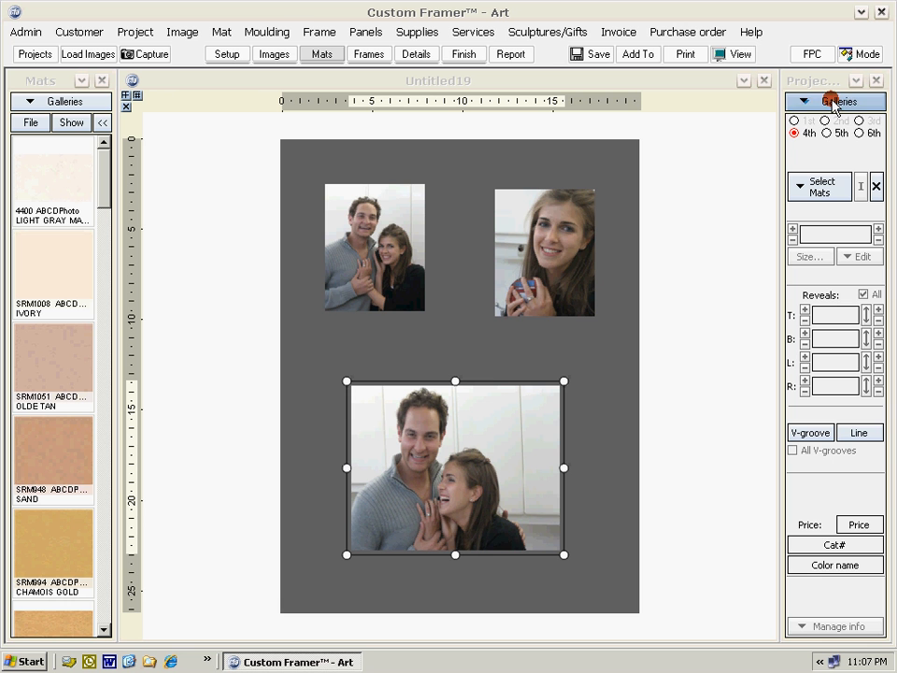
{"action": "mouse_move", "coordinate": [426, 314]}
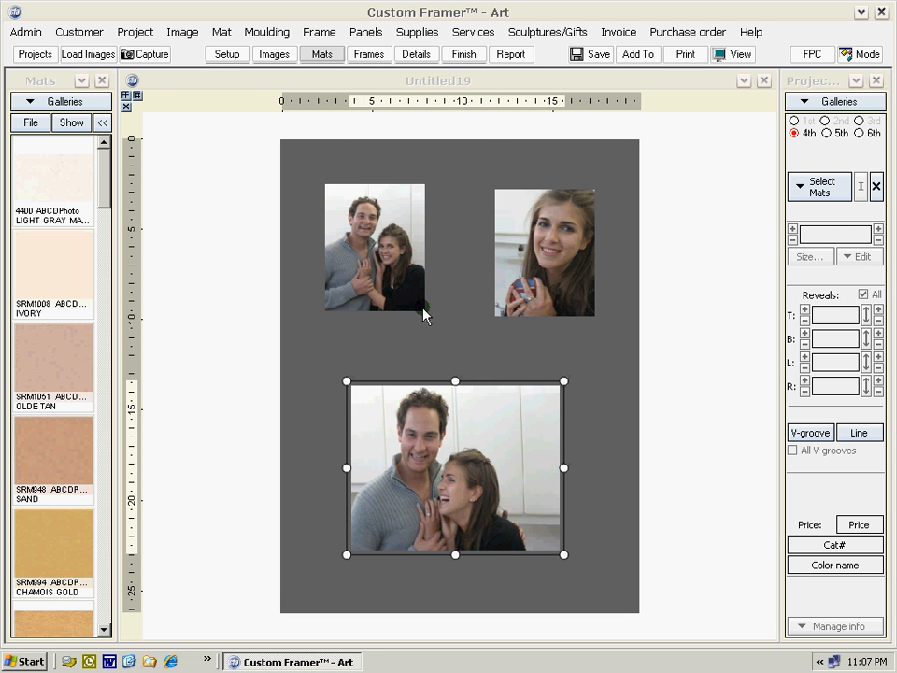
{"action": "mouse_move", "coordinate": [766, 177]}
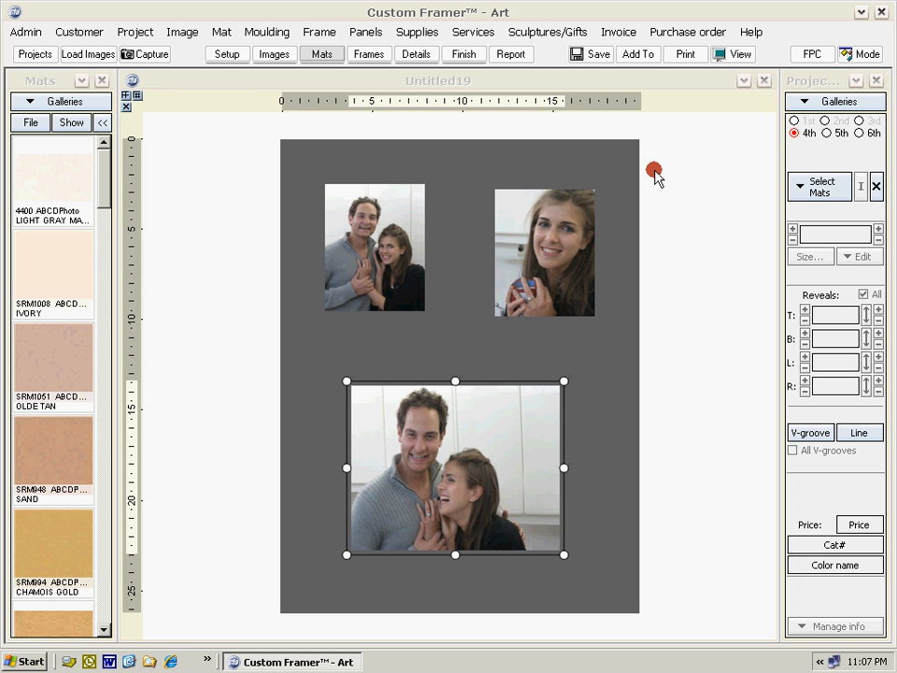
{"action": "left_click", "coordinate": [52, 271]}
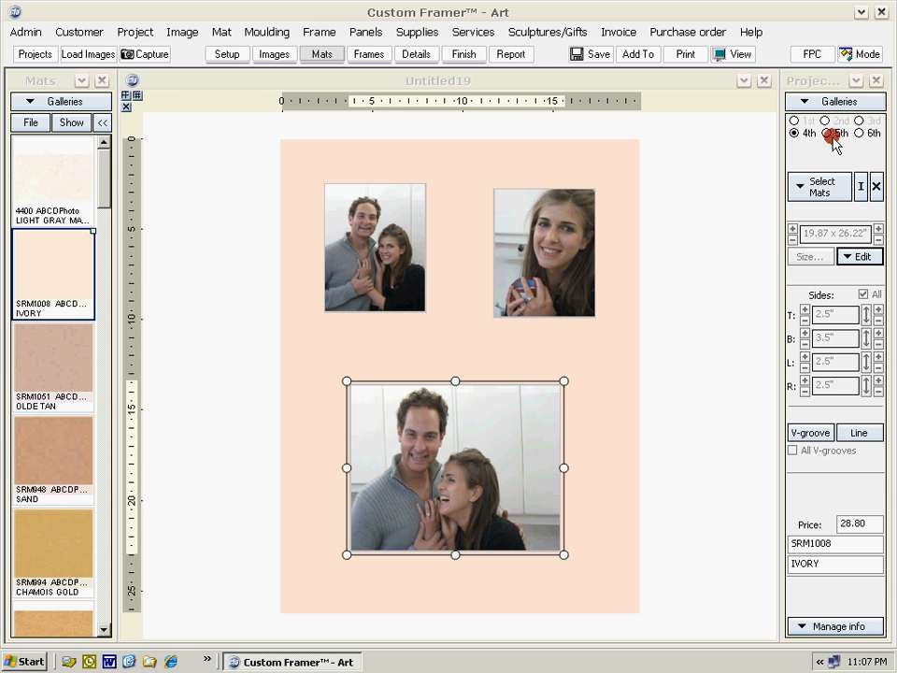
{"action": "left_click", "coordinate": [826, 132]}
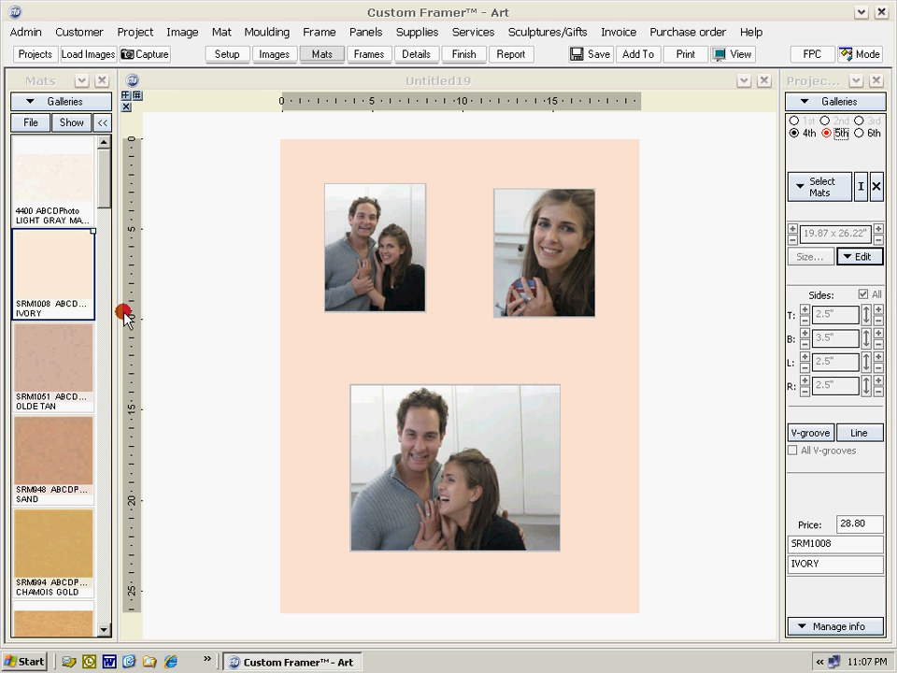
{"action": "scroll", "scroll_direction": "down", "scroll_amount": 3}
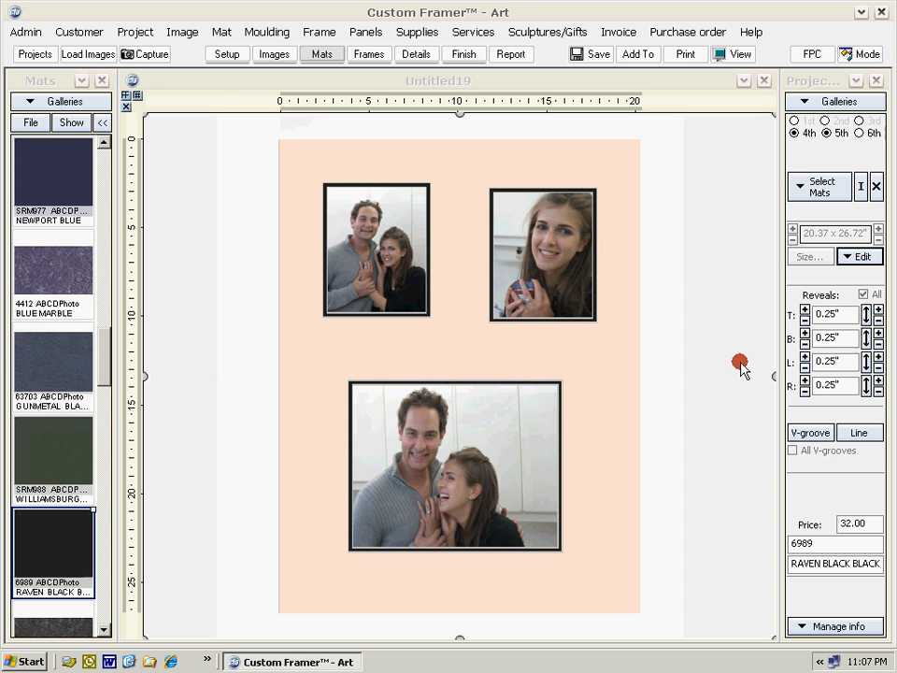
{"action": "mouse_move", "coordinate": [391, 260]}
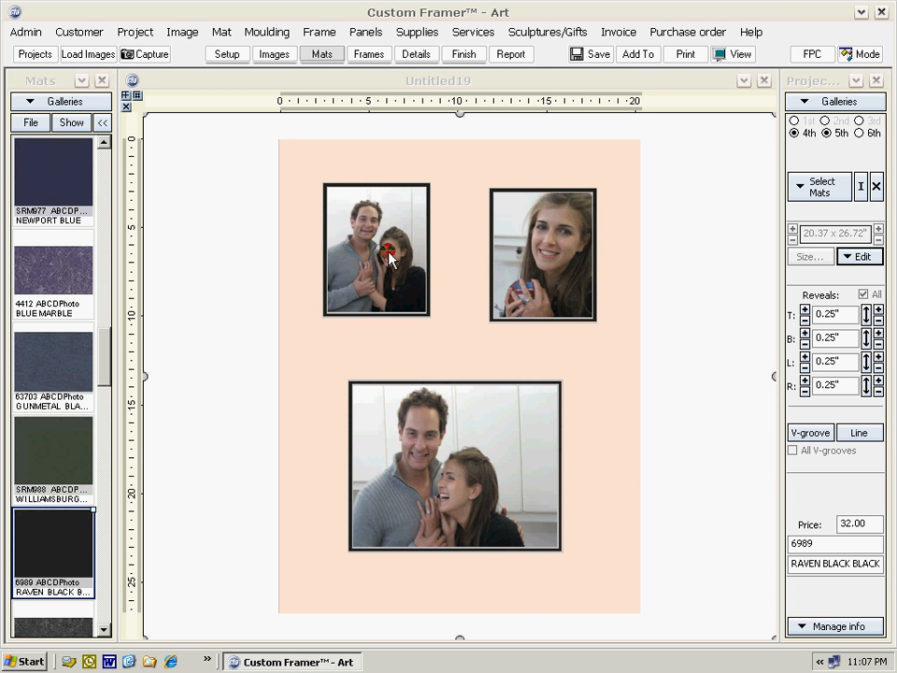
{"action": "mouse_move", "coordinate": [377, 271]}
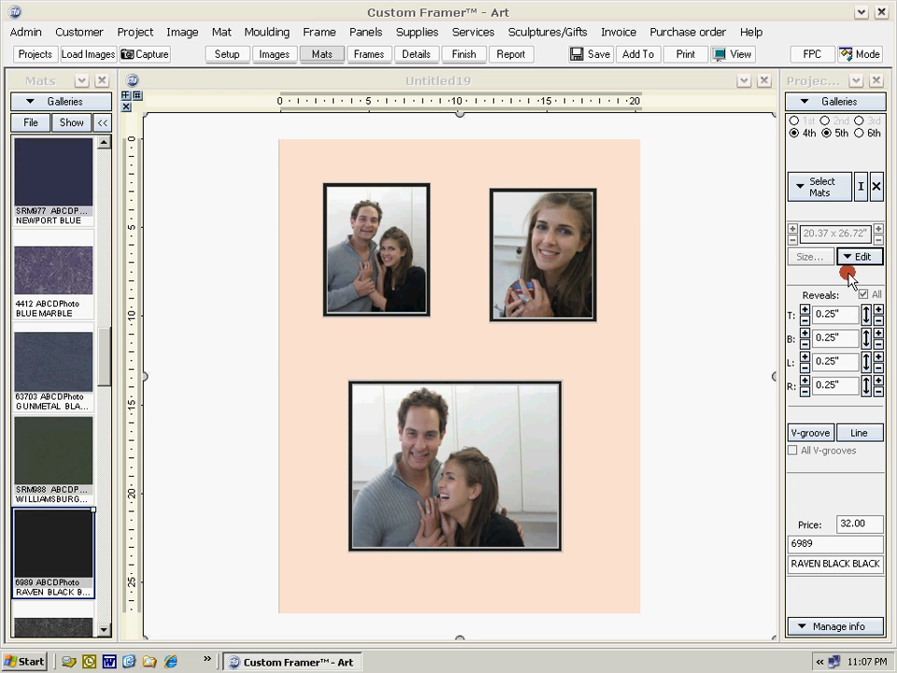
- Change opening #1 to an Oval shape via Edit > Edge > Shape
{"action": "left_click", "coordinate": [862, 256]}
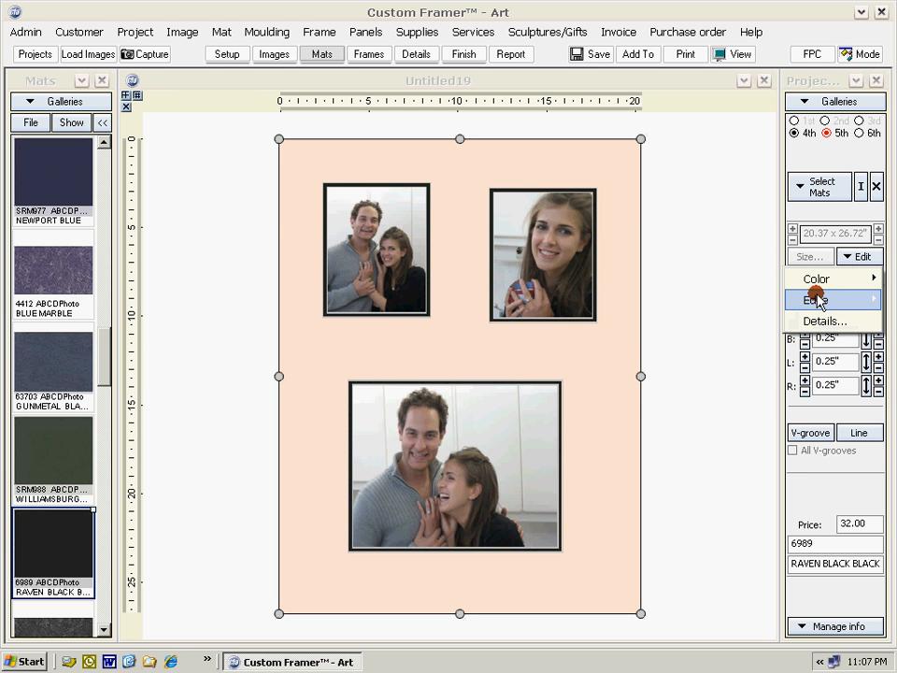
{"action": "left_click", "coordinate": [815, 299]}
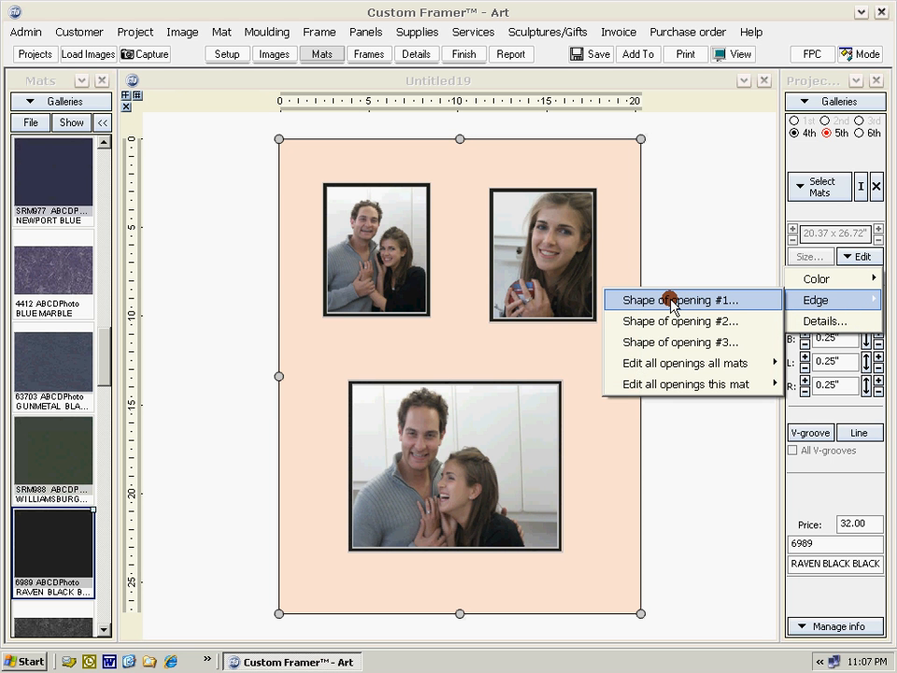
{"action": "left_click", "coordinate": [680, 299]}
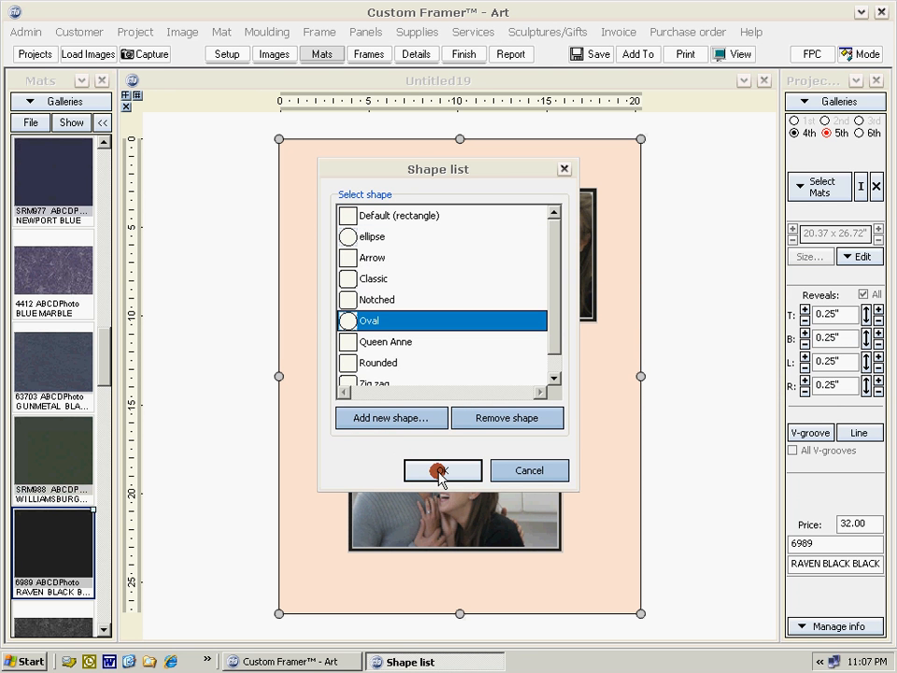
{"action": "left_click", "coordinate": [441, 471]}
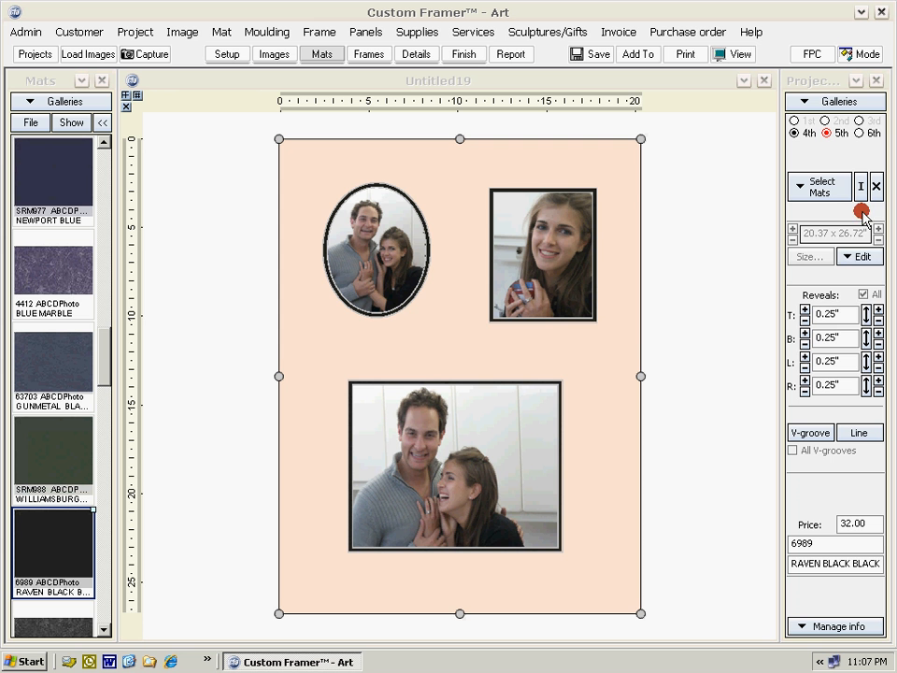
- Change opening #2 to an Oval shape the same way
{"action": "left_click", "coordinate": [858, 256]}
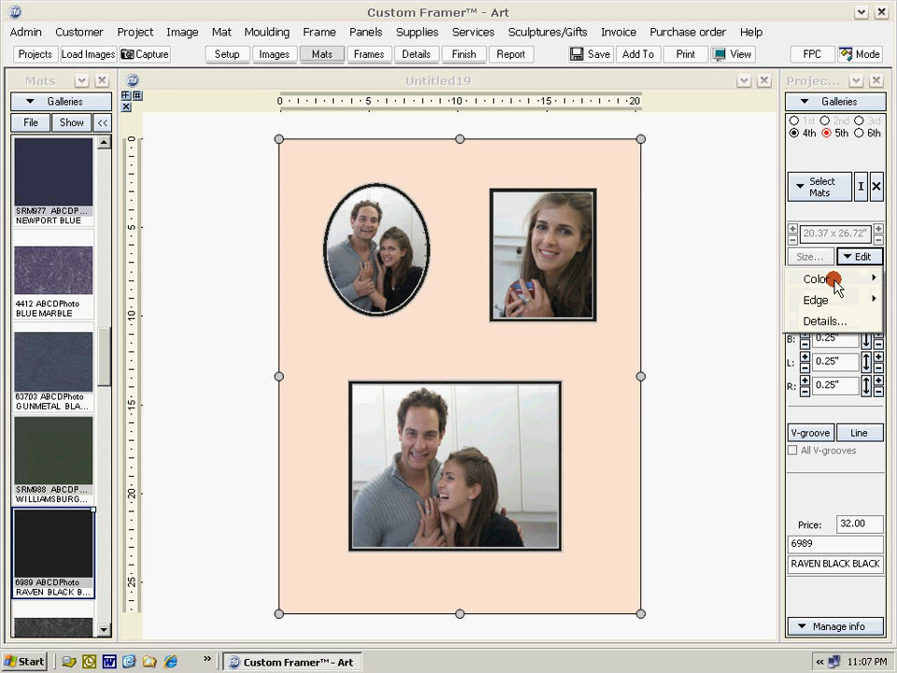
{"action": "left_click", "coordinate": [815, 299]}
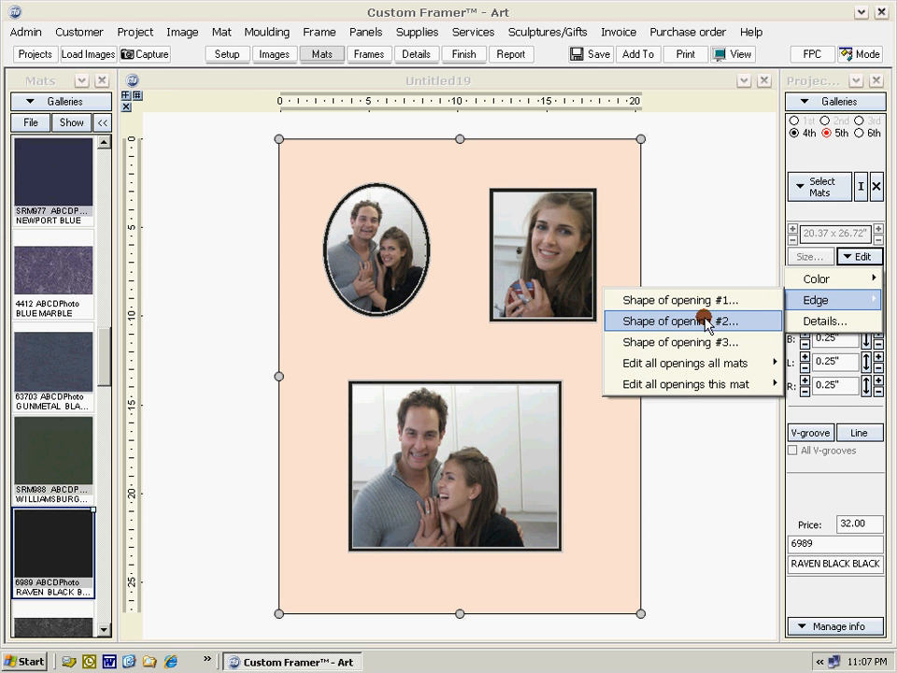
{"action": "left_click", "coordinate": [683, 321]}
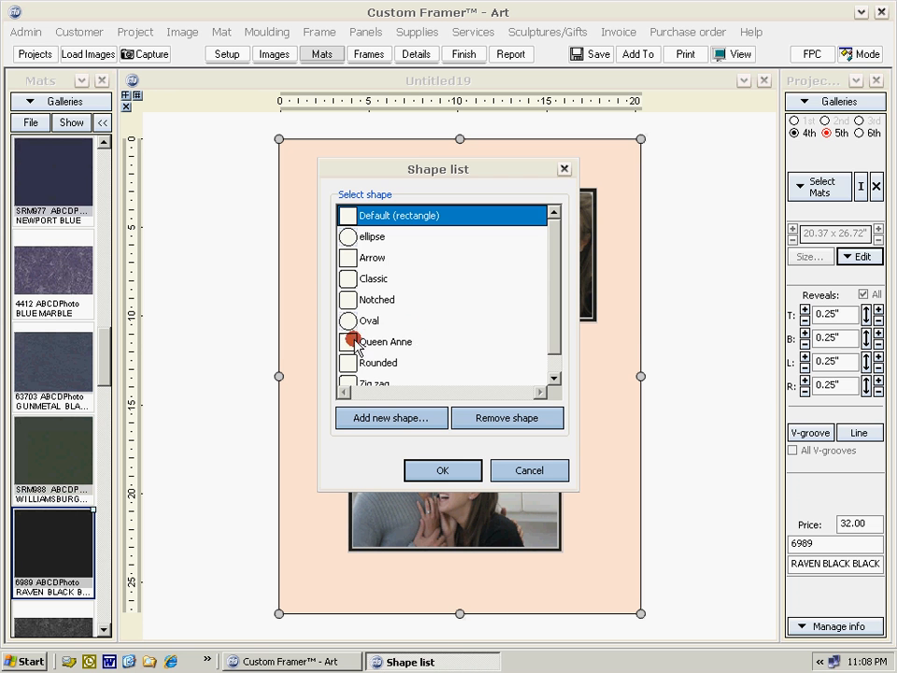
{"action": "left_click", "coordinate": [370, 319]}
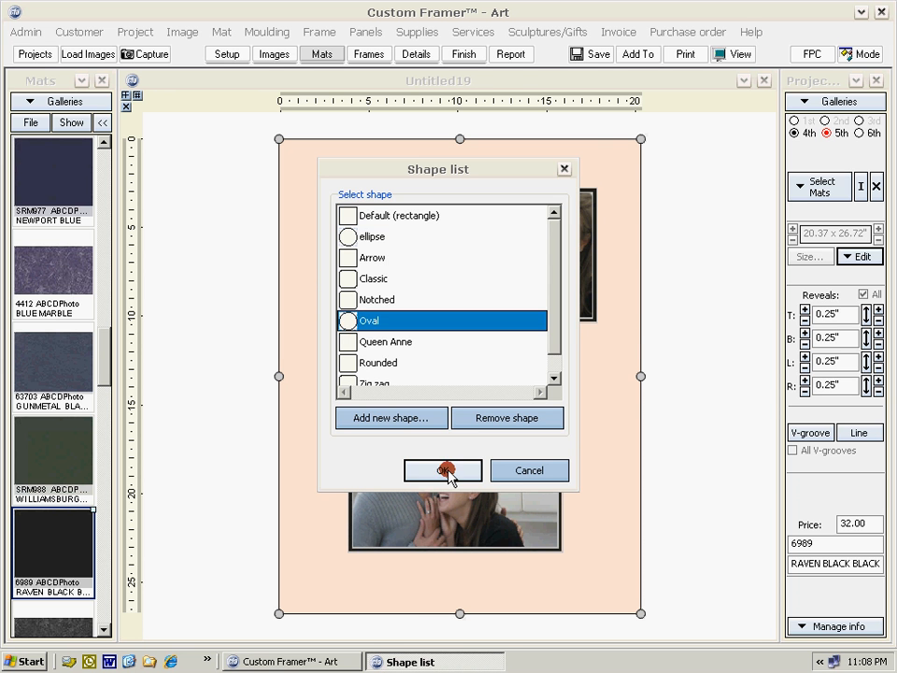
{"action": "left_click", "coordinate": [441, 471]}
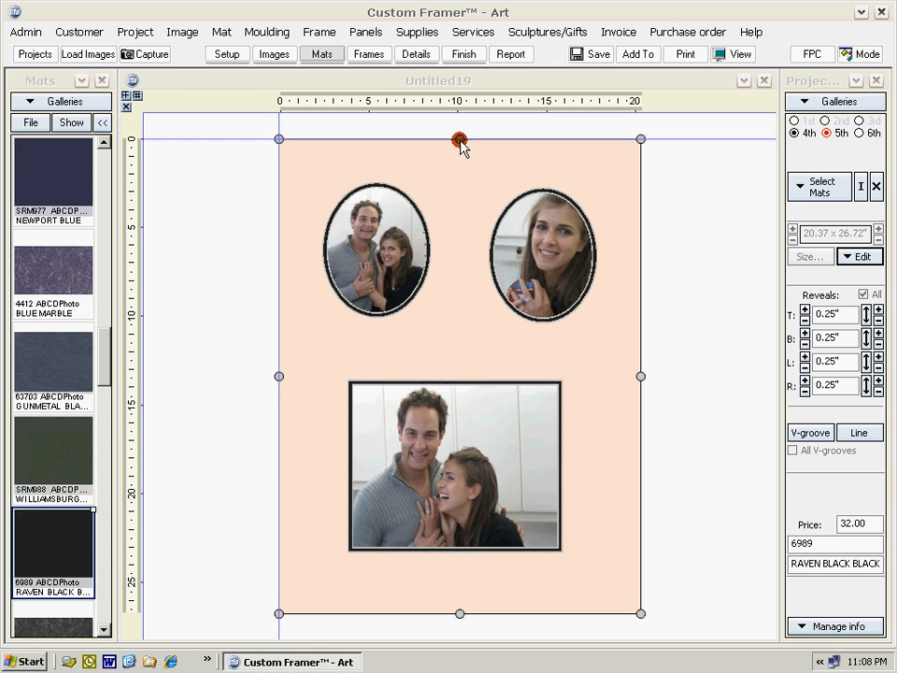
- Overlap the two oval portraits side by side and enlarge the couple photo beneath them
{"action": "left_click_drag", "start_coordinate": [460, 138], "coordinate": [460, 189]}
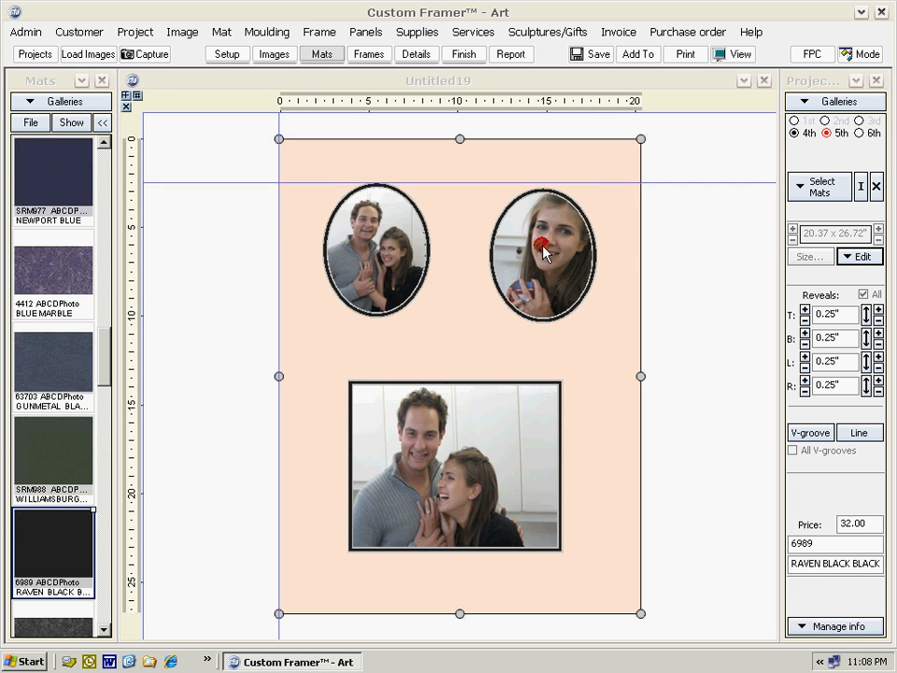
{"action": "left_click", "coordinate": [273, 52]}
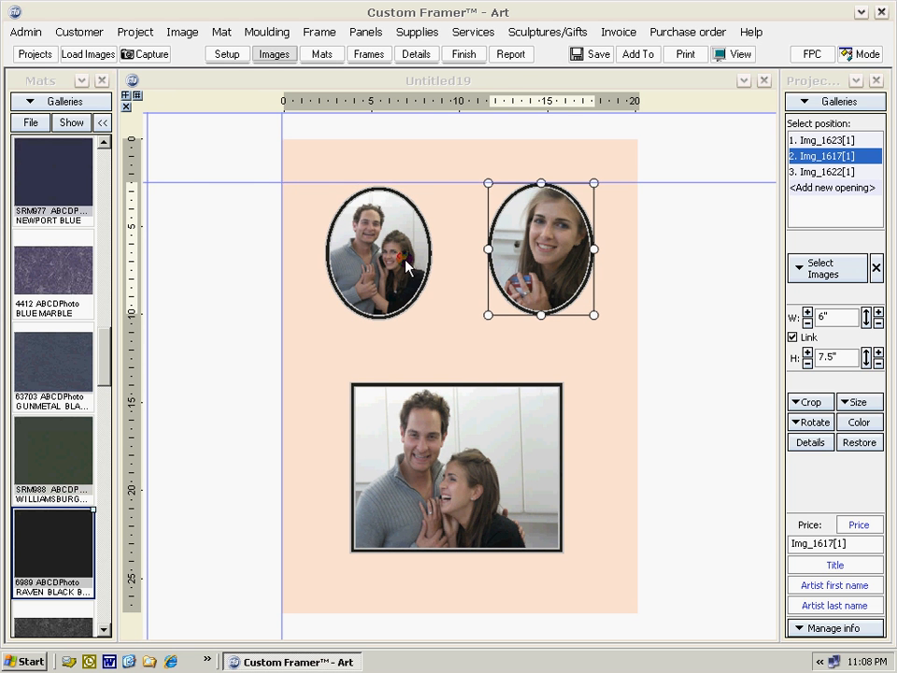
{"action": "left_click", "coordinate": [378, 253]}
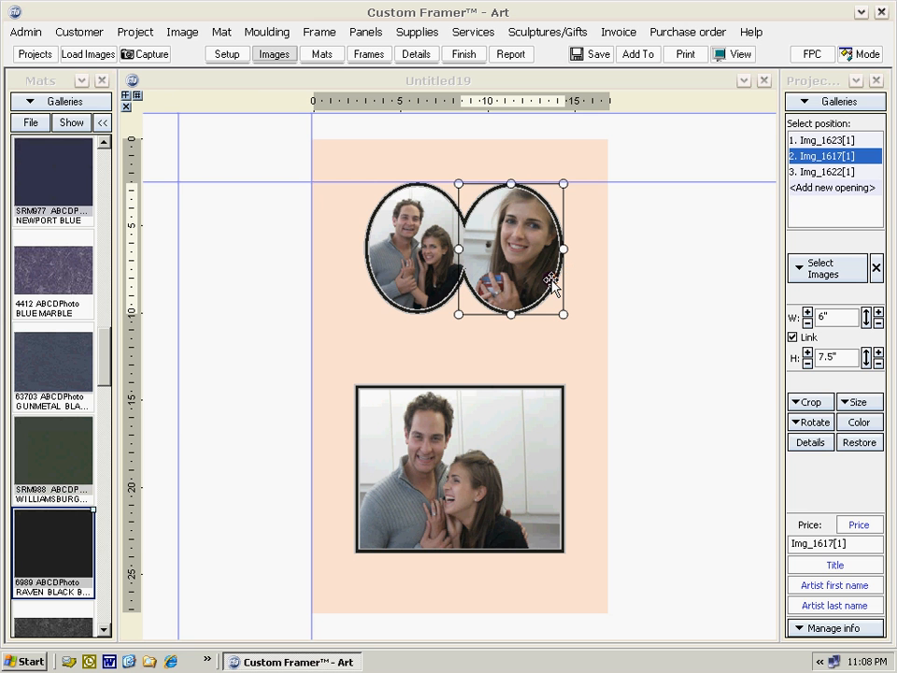
{"action": "left_click", "coordinate": [458, 467]}
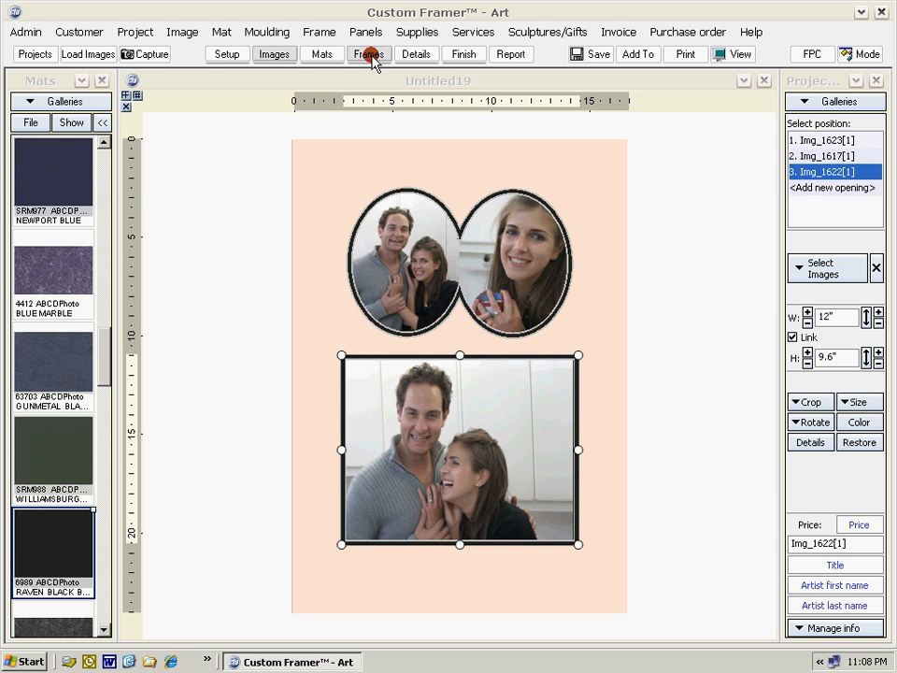
- Pick the terracotta moulding from the Frames gallery and apply it around the mats
{"action": "left_click", "coordinate": [369, 52]}
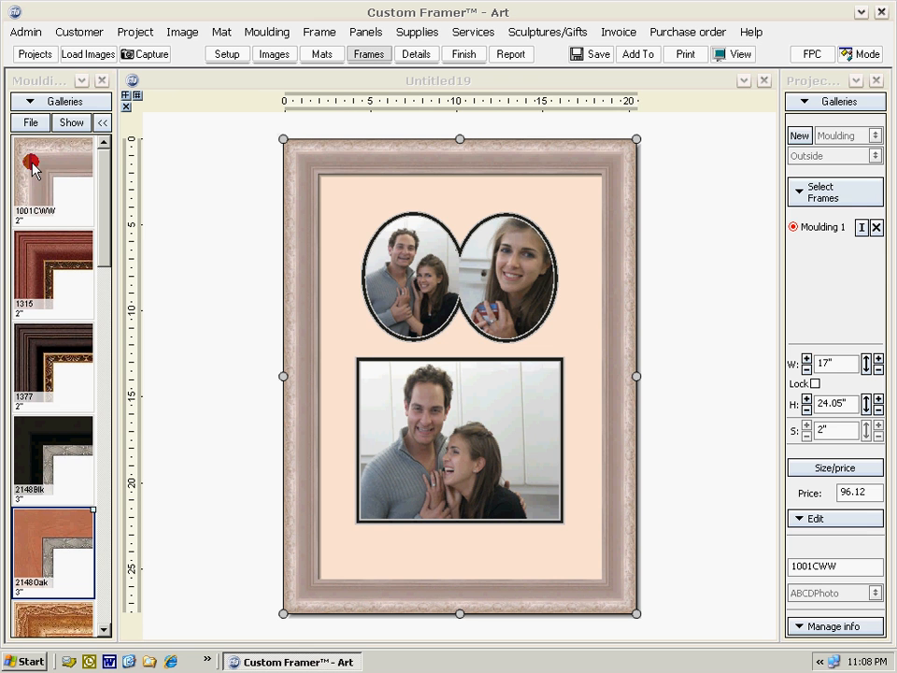
{"action": "left_click", "coordinate": [273, 53]}
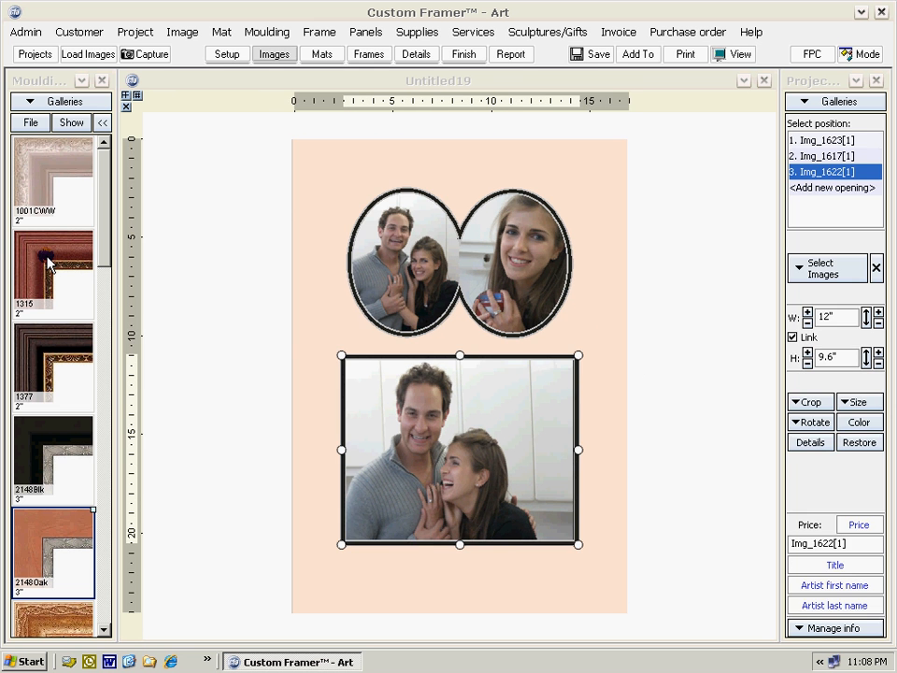
{"action": "left_click", "coordinate": [368, 53]}
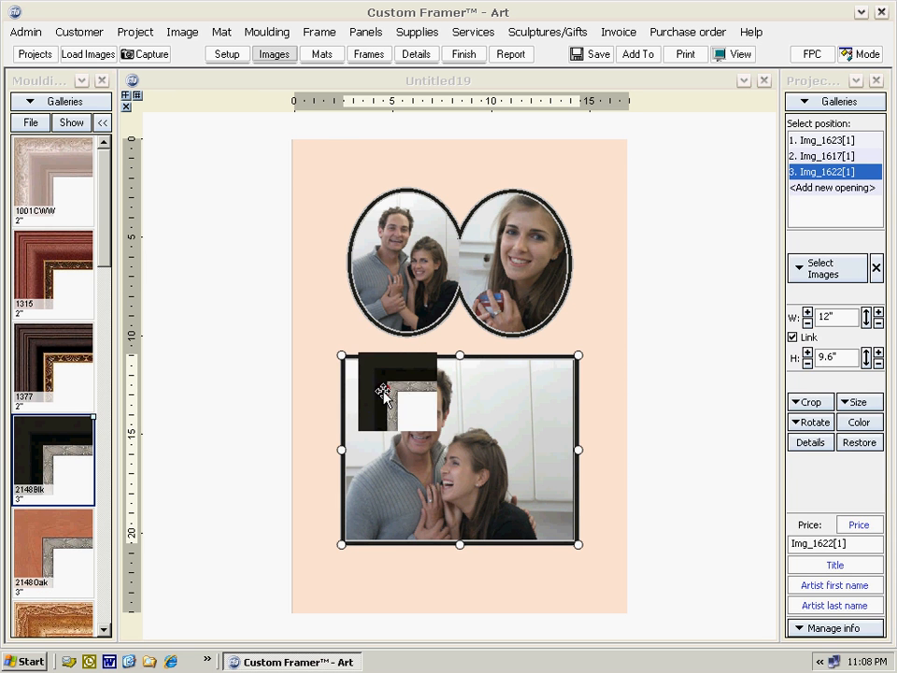
{"action": "left_click", "coordinate": [368, 53]}
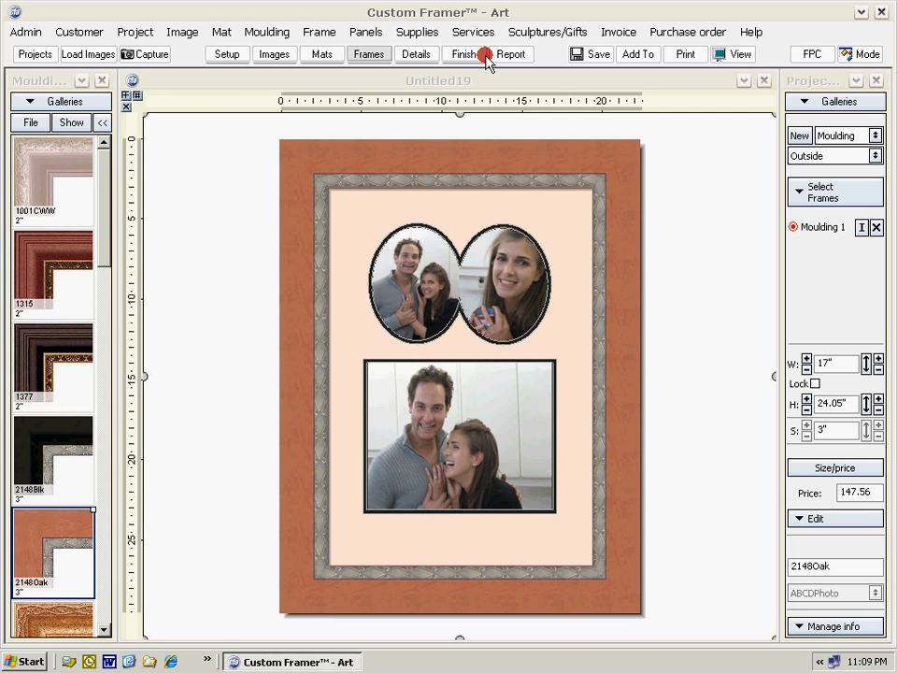
{"action": "left_click", "coordinate": [594, 53]}
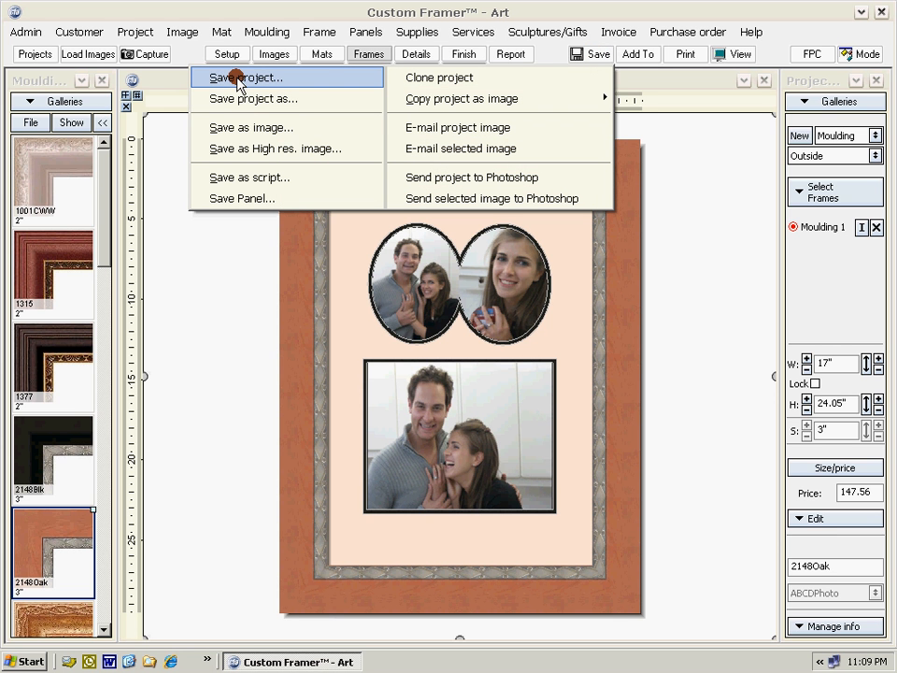
{"action": "mouse_move", "coordinate": [505, 322]}
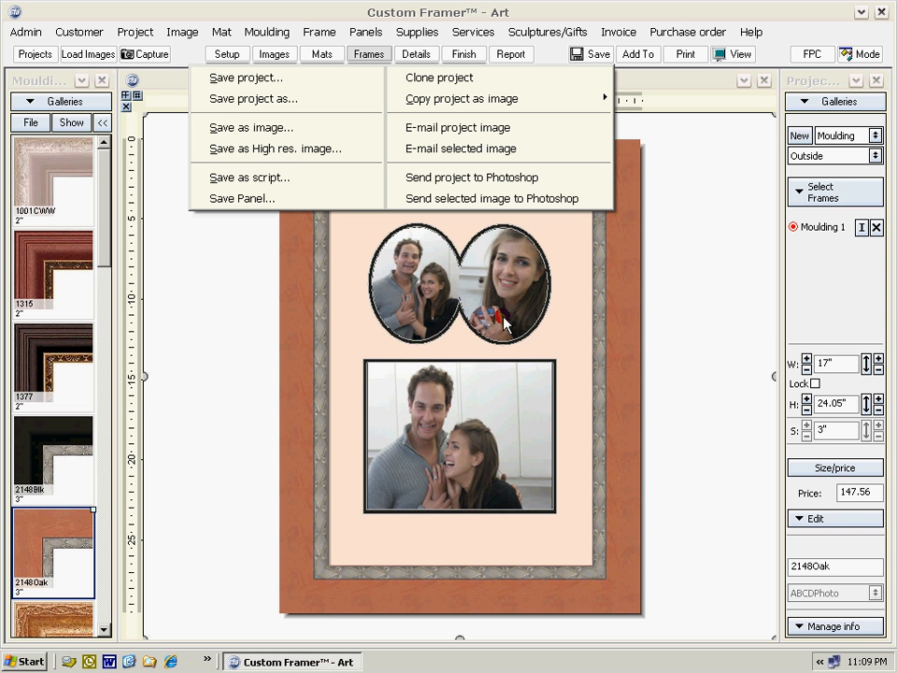
{"action": "mouse_move", "coordinate": [484, 322]}
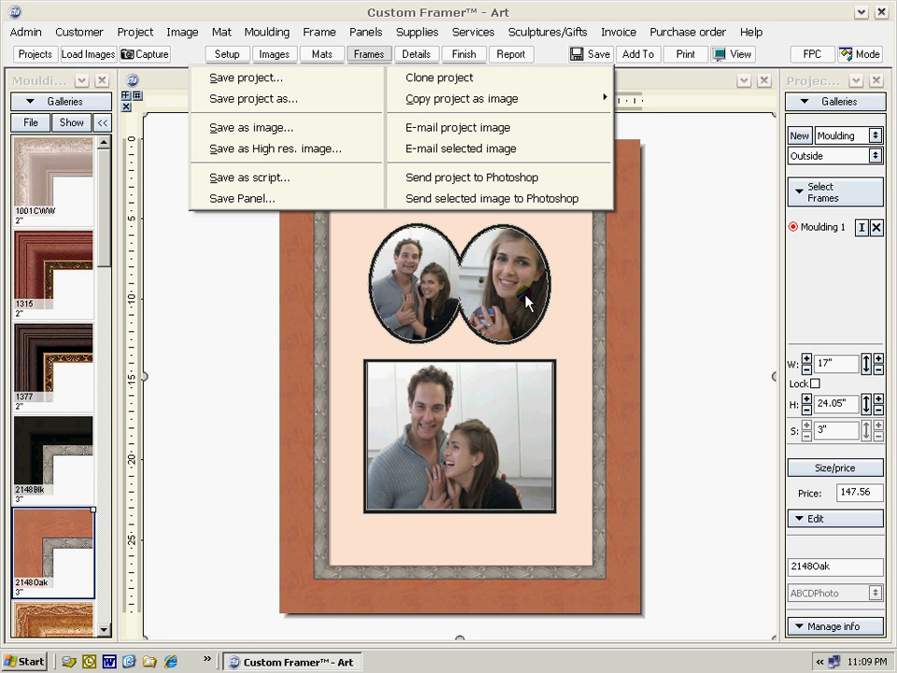
{"action": "mouse_move", "coordinate": [250, 127]}
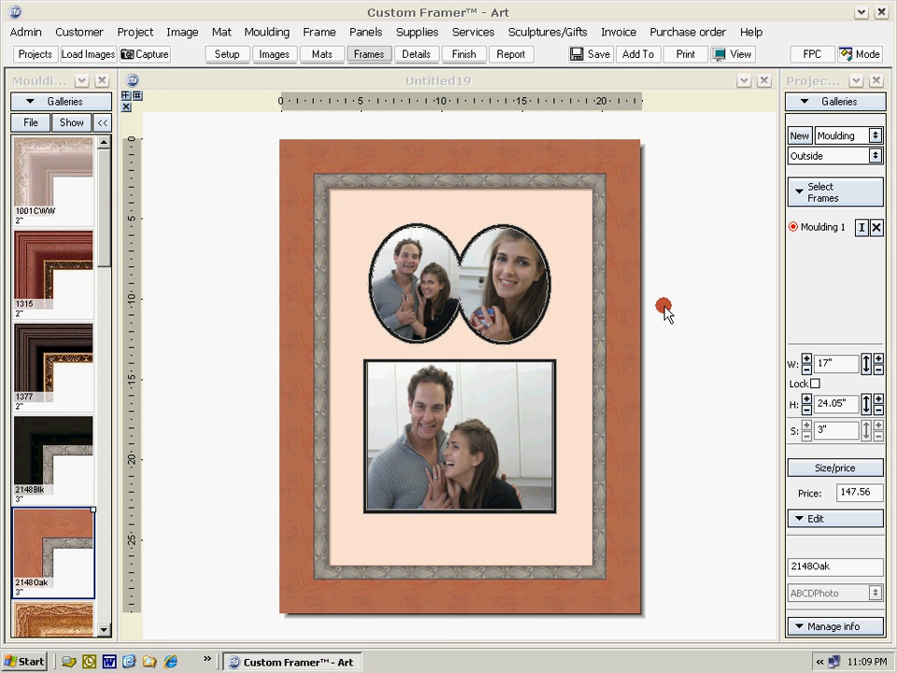
{"action": "mouse_move", "coordinate": [501, 276]}
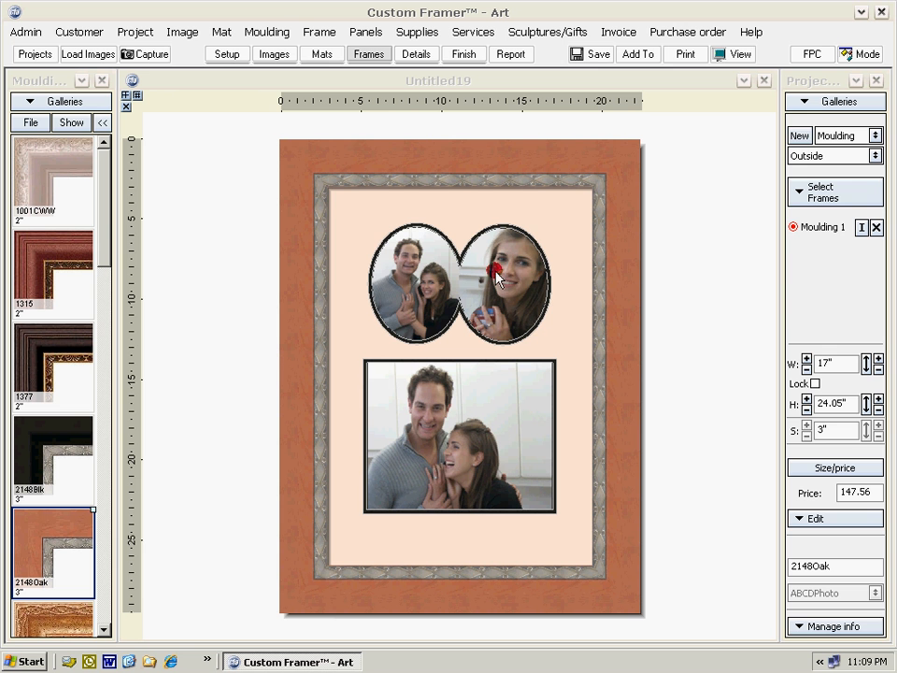
{"action": "mouse_move", "coordinate": [336, 271]}
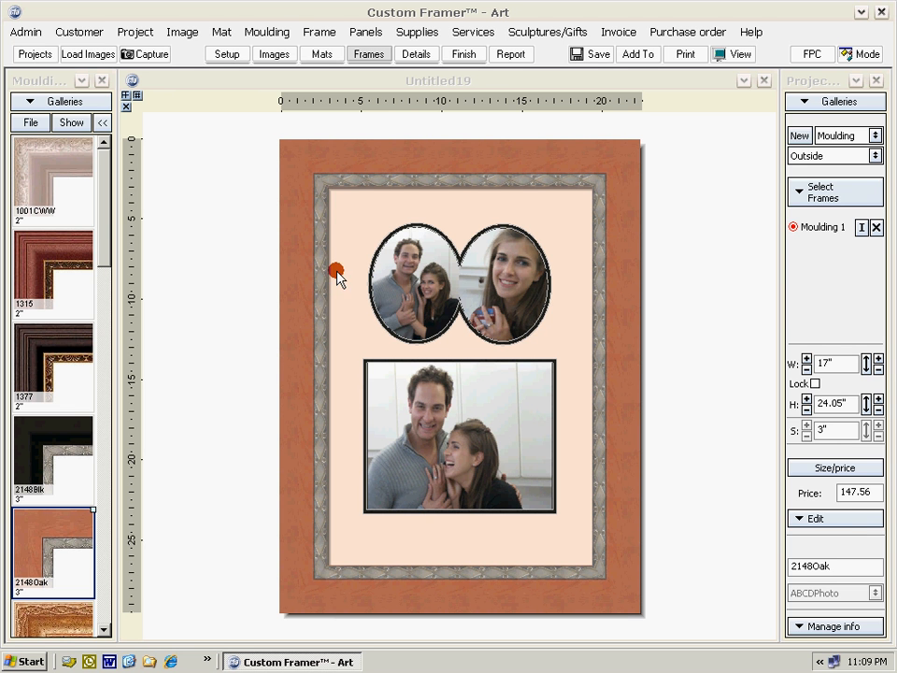
{"action": "mouse_move", "coordinate": [534, 464]}
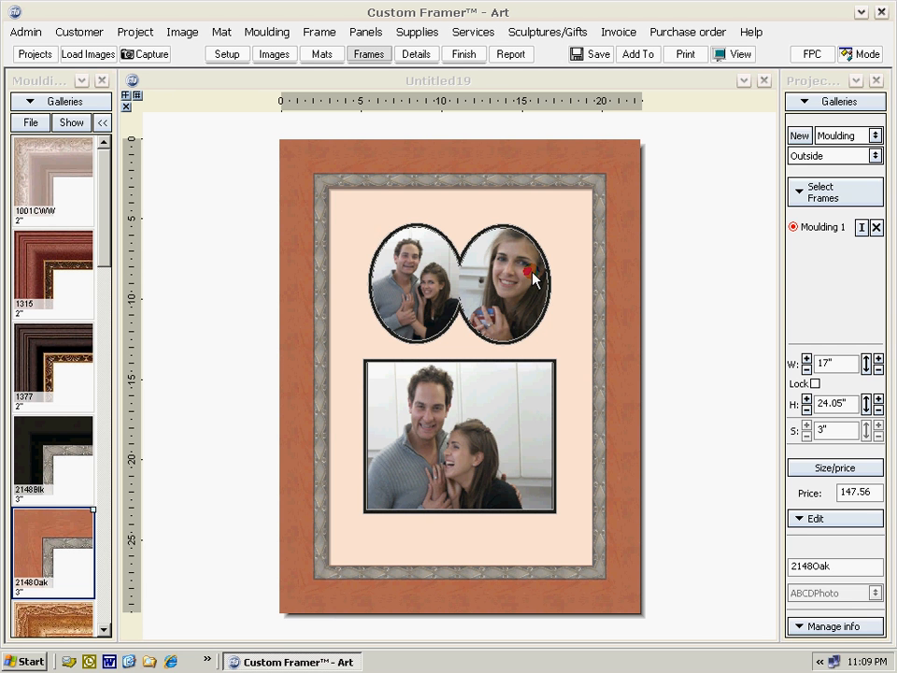
{"action": "mouse_move", "coordinate": [496, 322]}
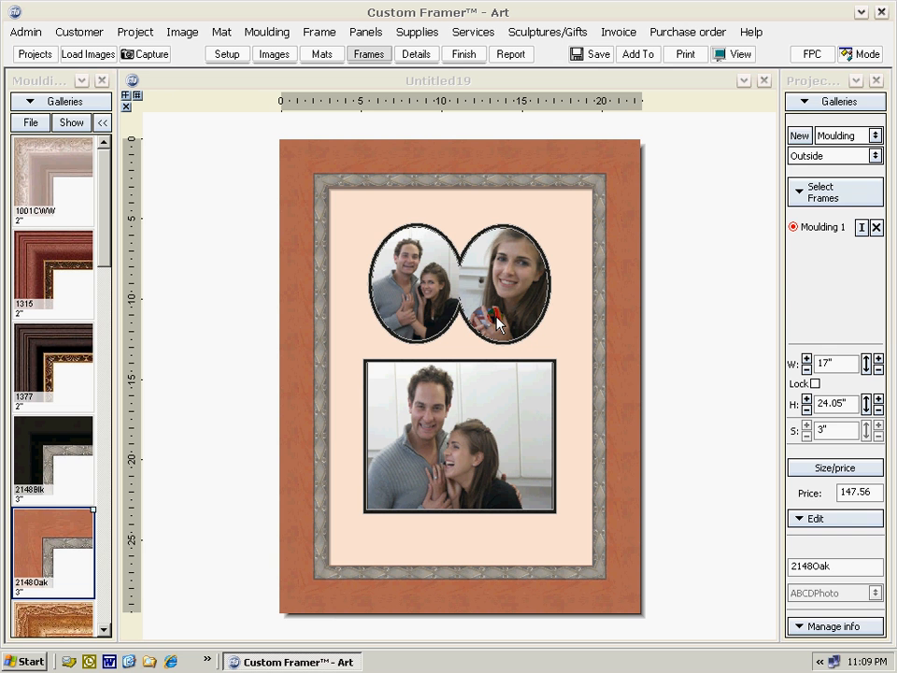